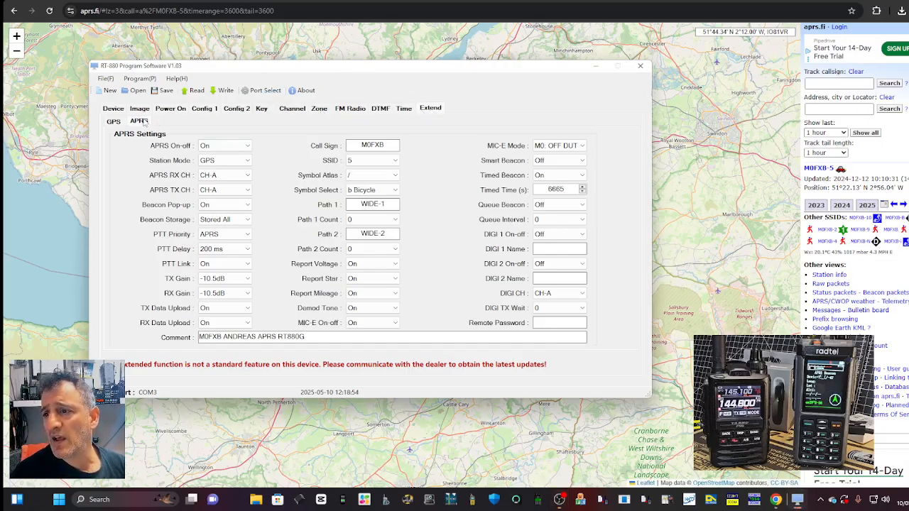
# Review the GPS settings page: GPS on, baud rate 9600, UTC 0.
pyautogui.click(113, 120)
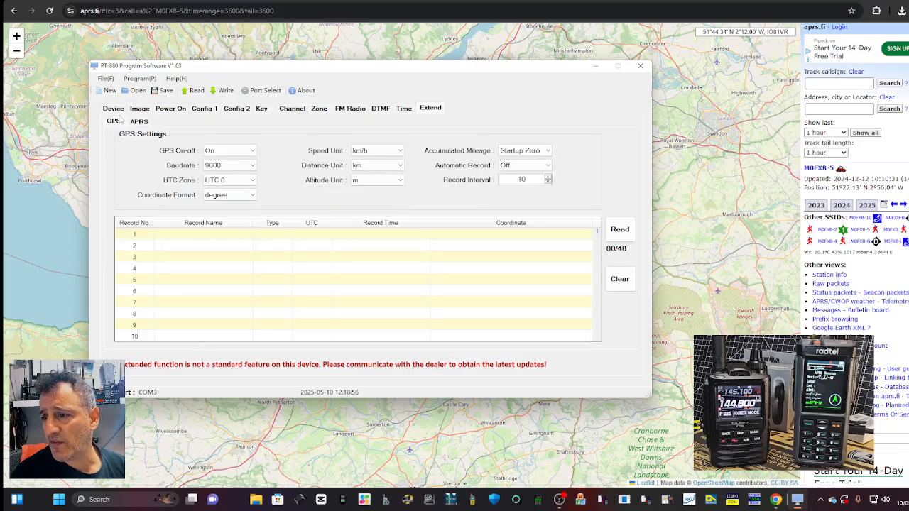
pyautogui.click(229, 150)
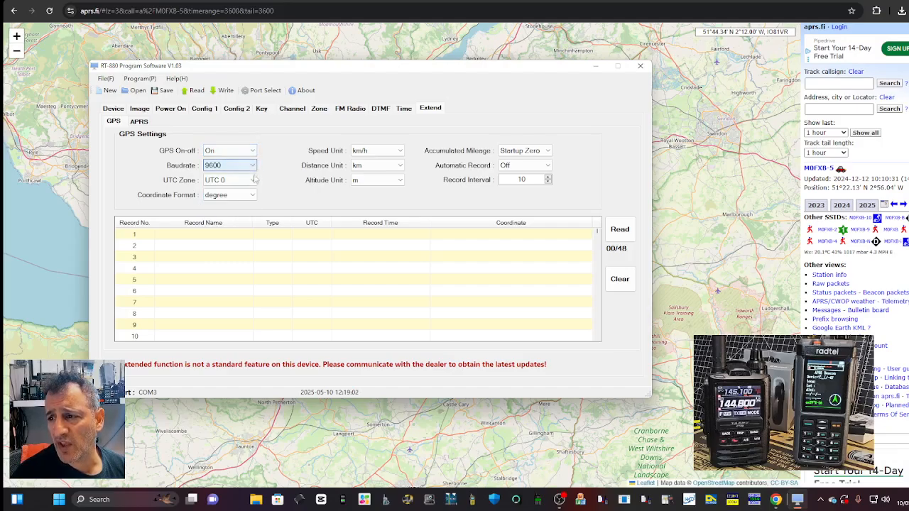
pyautogui.click(226, 180)
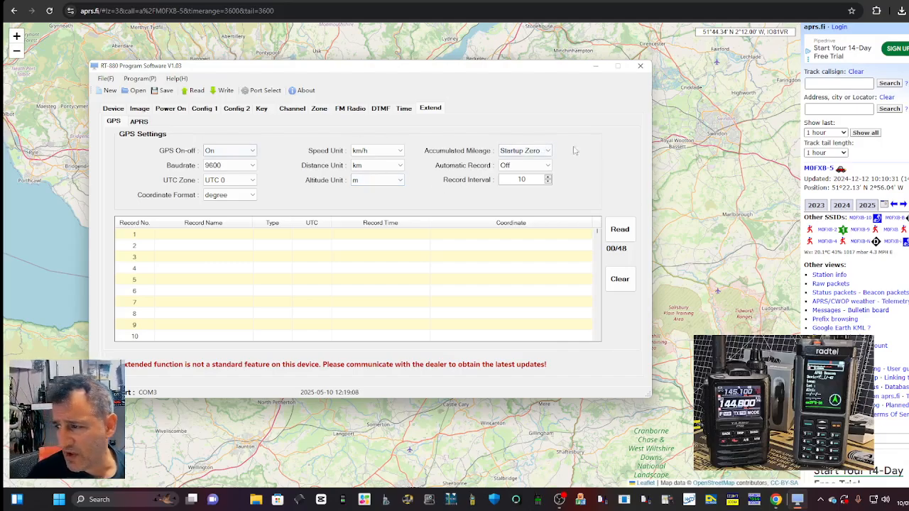
pyautogui.moveTo(449, 205)
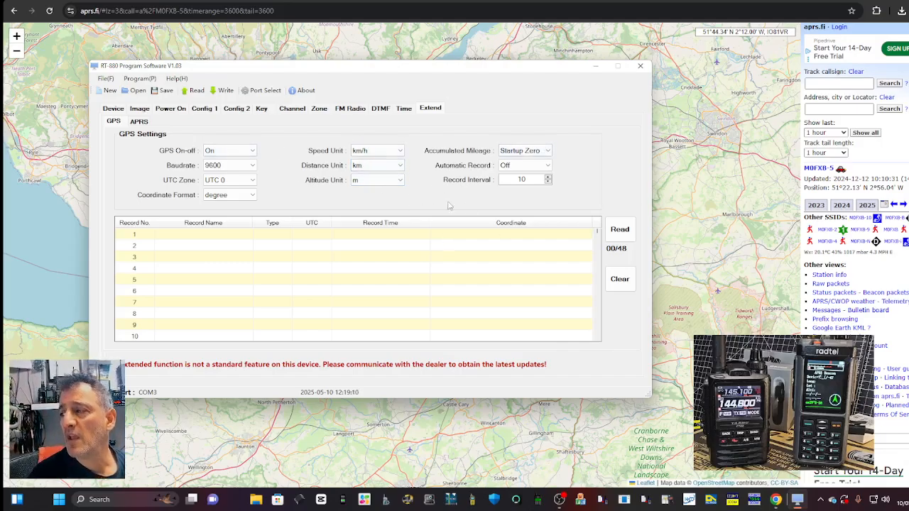
pyautogui.click(252, 149)
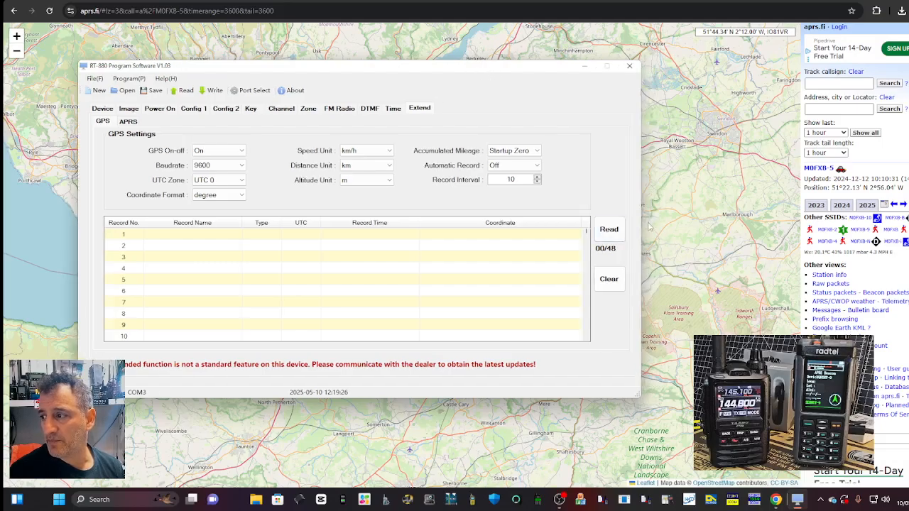
pyautogui.moveTo(711, 226)
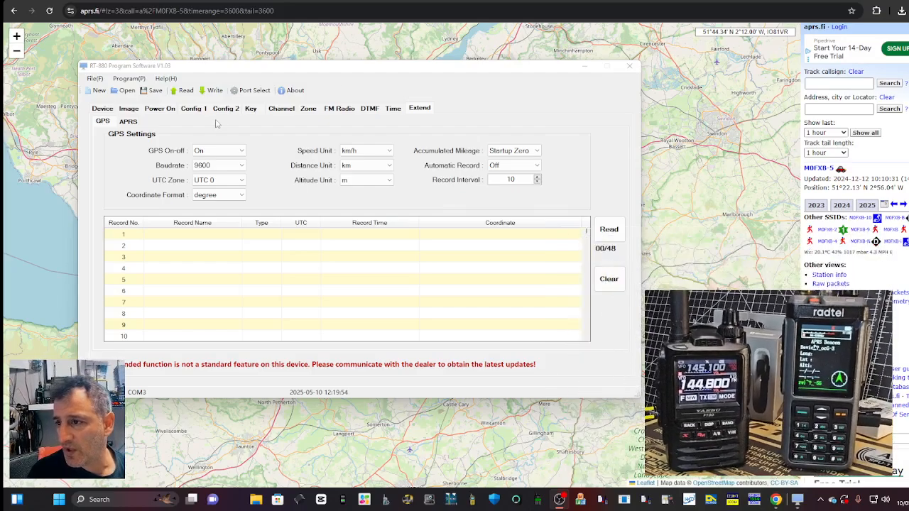
# Show the APRS settings page with call sign M0FXB, SSID 5, WIDE-1/WIDE-2 paths.
pyautogui.click(129, 122)
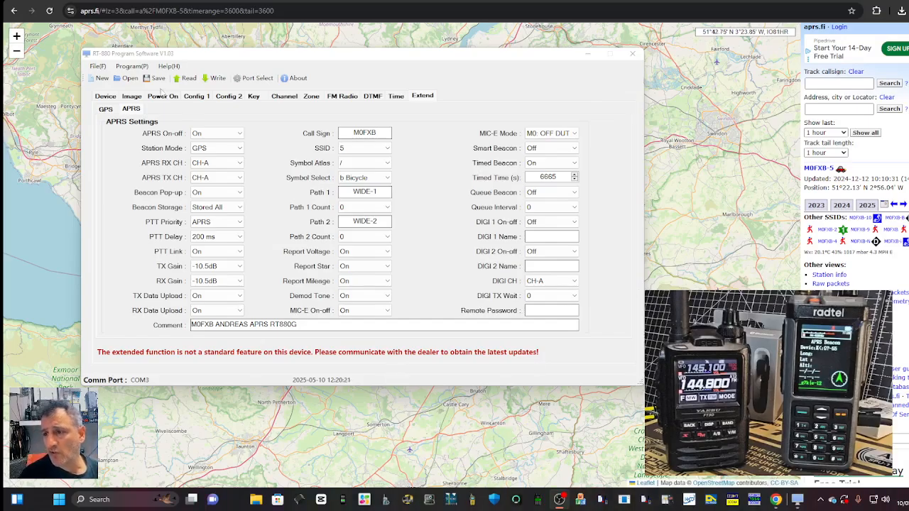
pyautogui.click(216, 148)
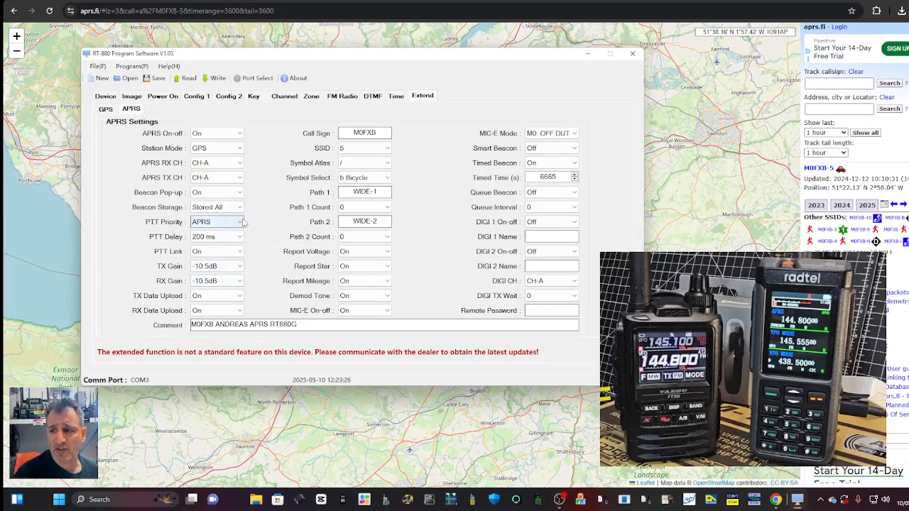
pyautogui.click(241, 222)
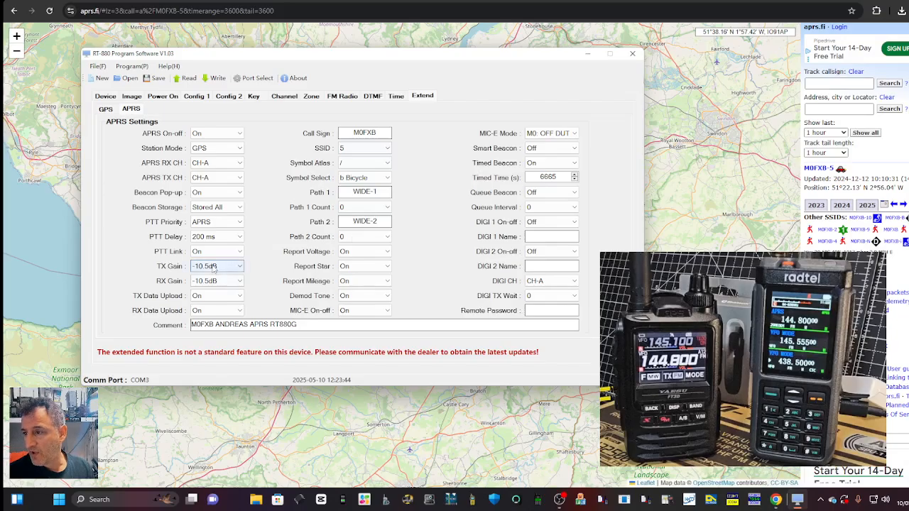
pyautogui.click(242, 295)
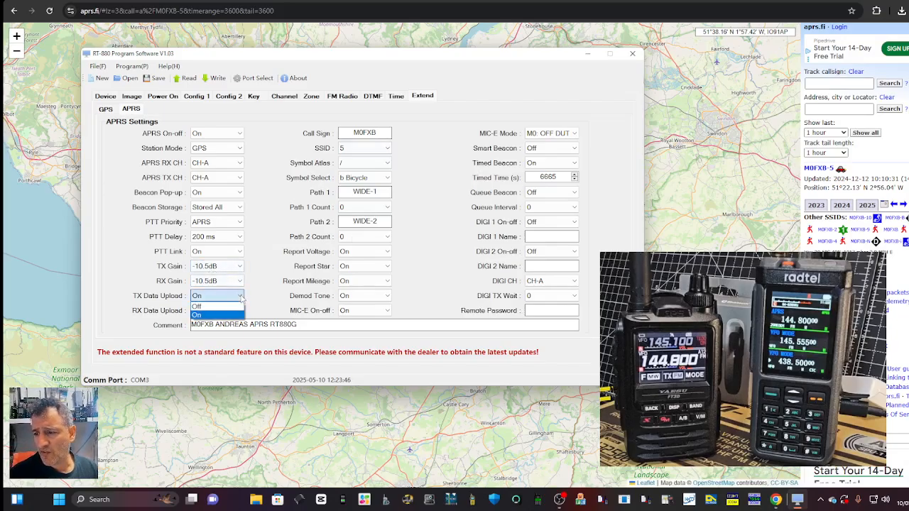
pyautogui.click(197, 306)
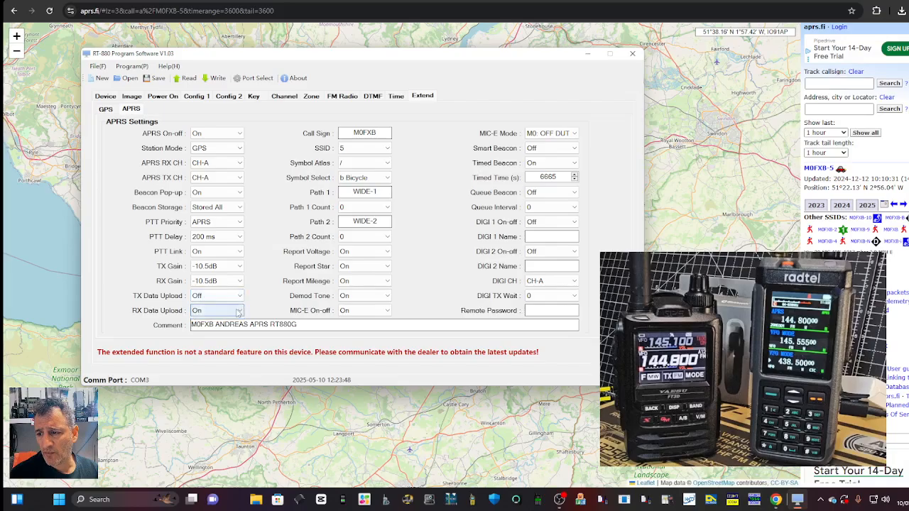
pyautogui.click(217, 295)
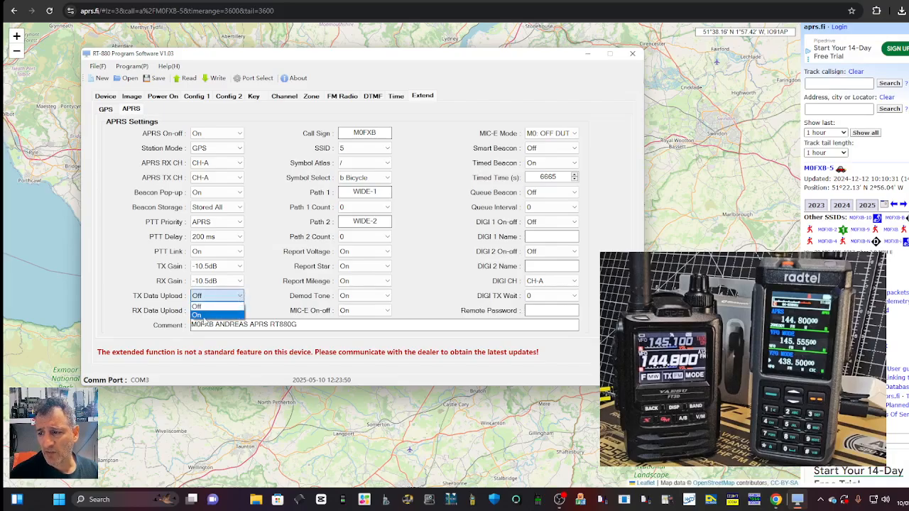
pyautogui.click(202, 315)
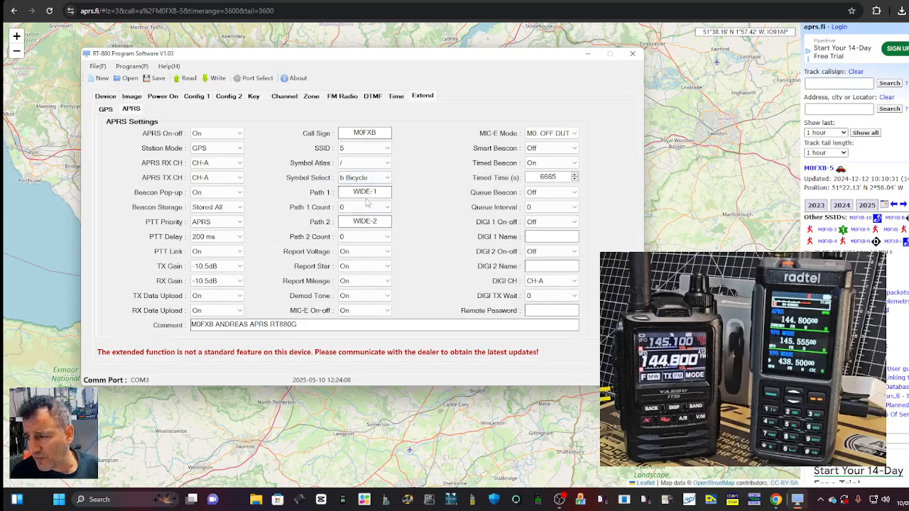
pyautogui.click(365, 206)
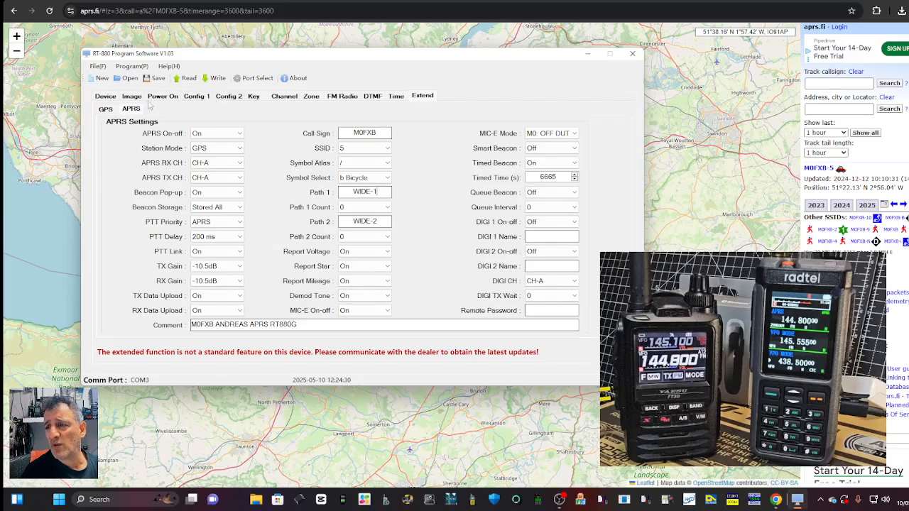
# Set APRS channel 6 (144.800 simplex) tail tone to Off in the channel list.
pyautogui.click(285, 96)
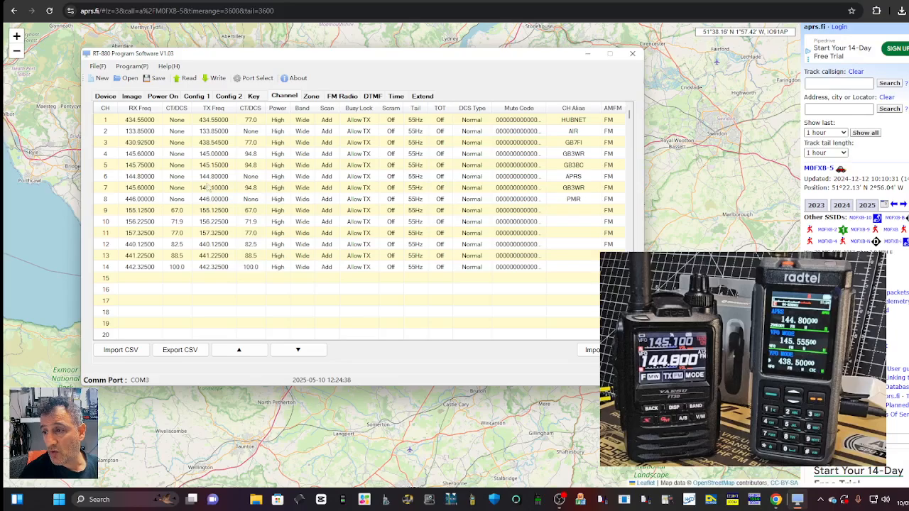
pyautogui.click(140, 175)
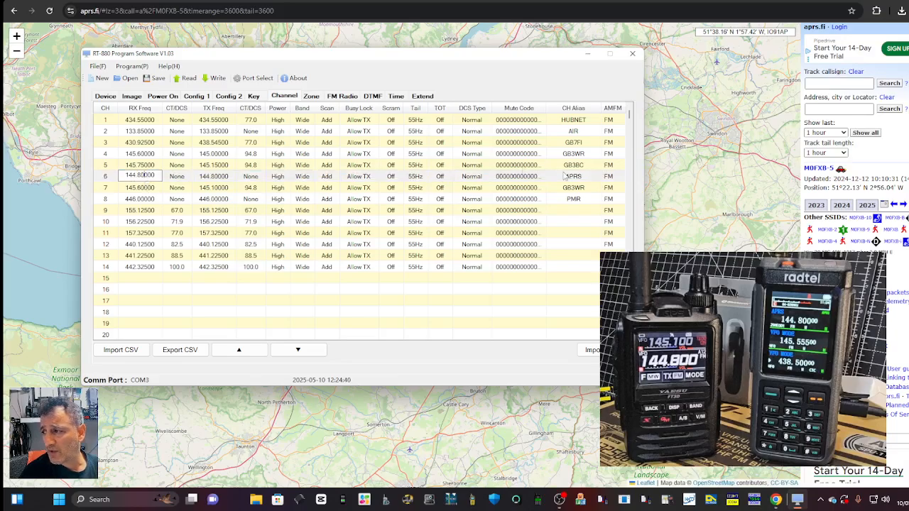
pyautogui.click(187, 176)
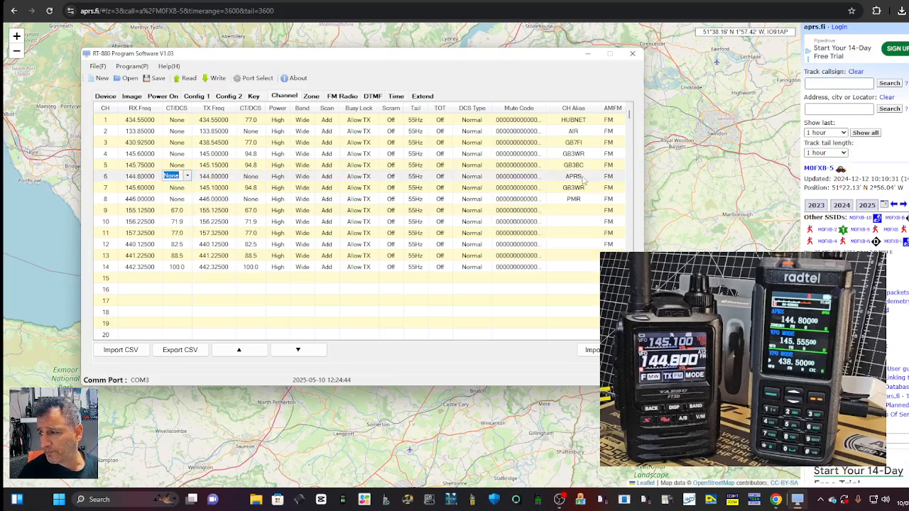
pyautogui.click(105, 176)
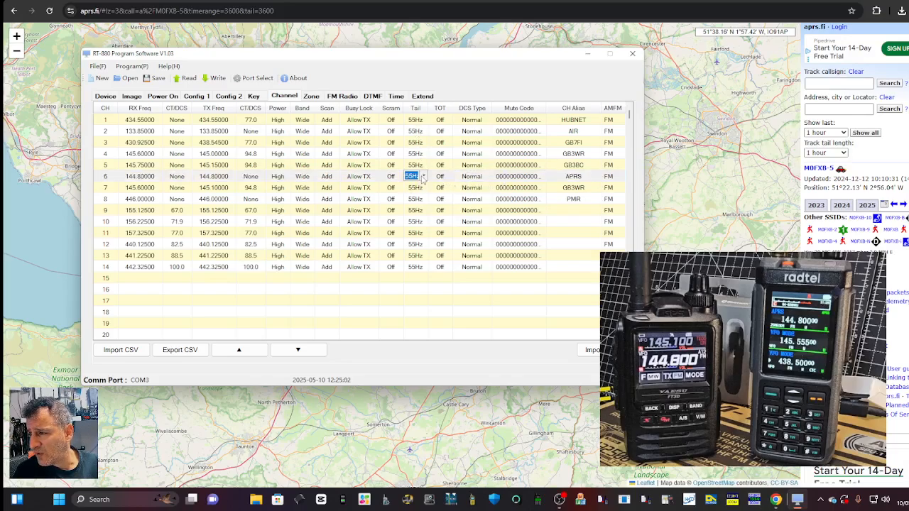
pyautogui.click(415, 175)
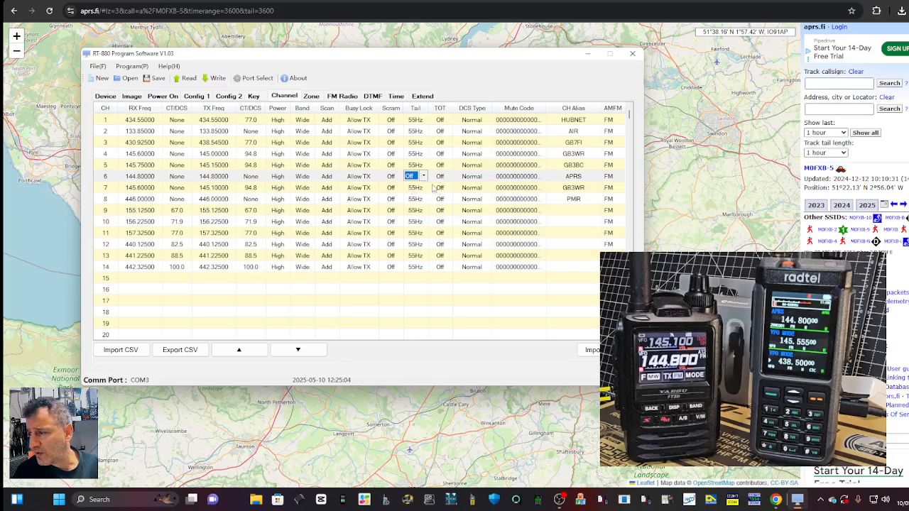
pyautogui.click(471, 175)
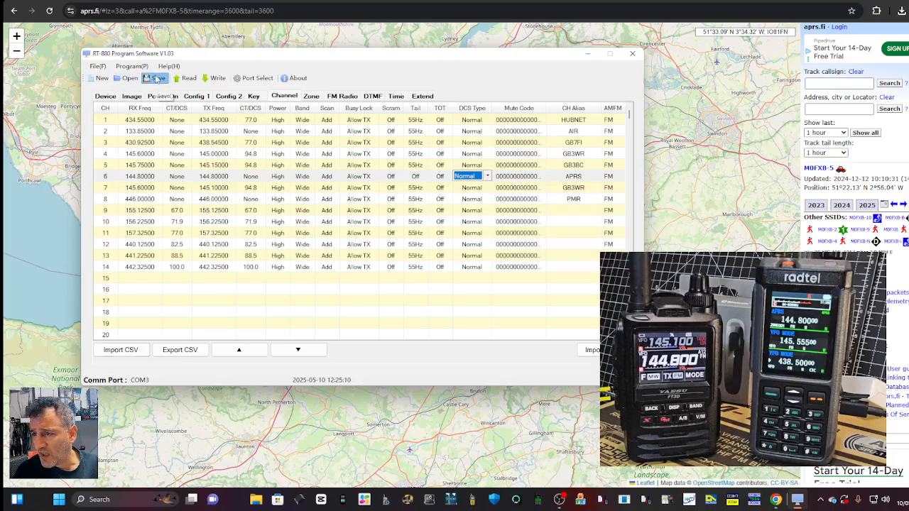
# Save the channel configuration to a file in the chosen folder.
pyautogui.click(153, 78)
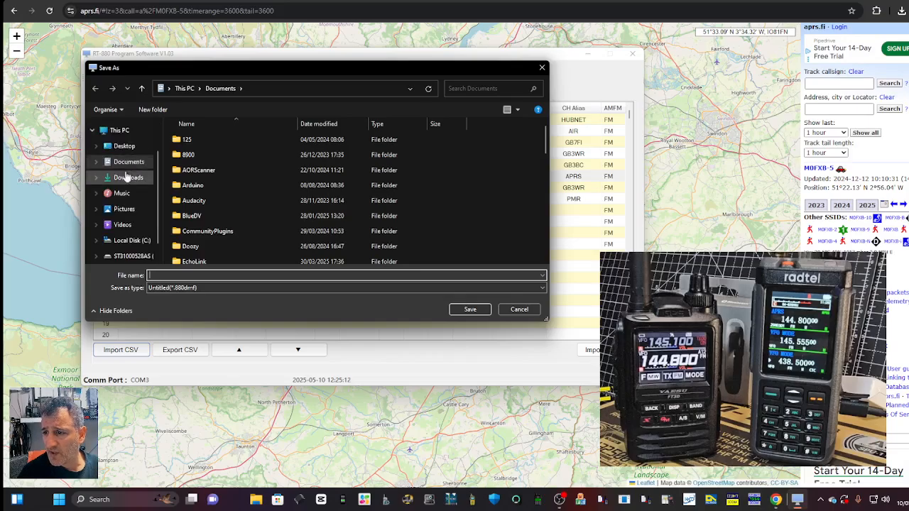
pyautogui.click(128, 178)
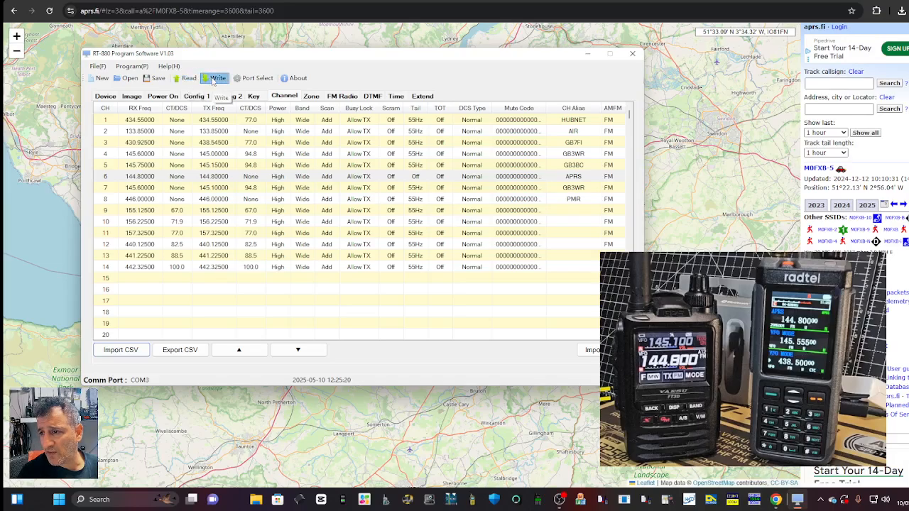
# Write the full configuration to the connected radio.
pyautogui.click(215, 79)
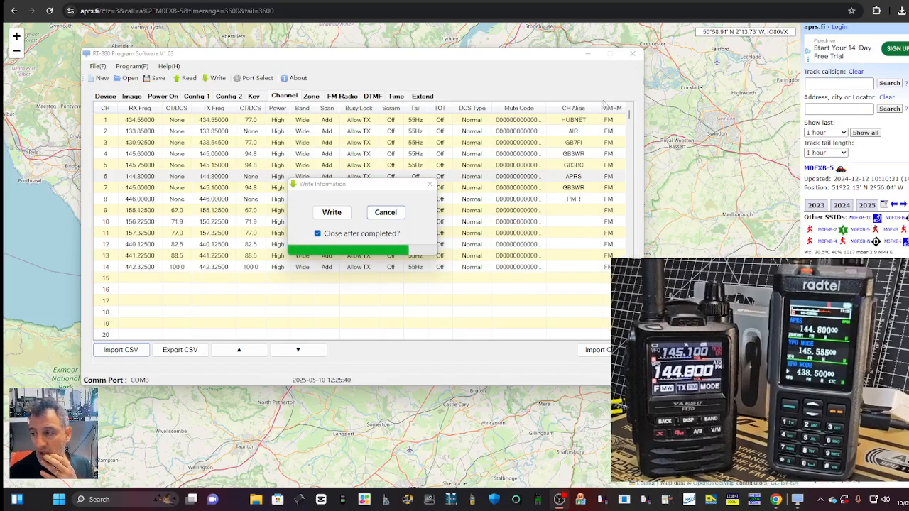
pyautogui.click(332, 213)
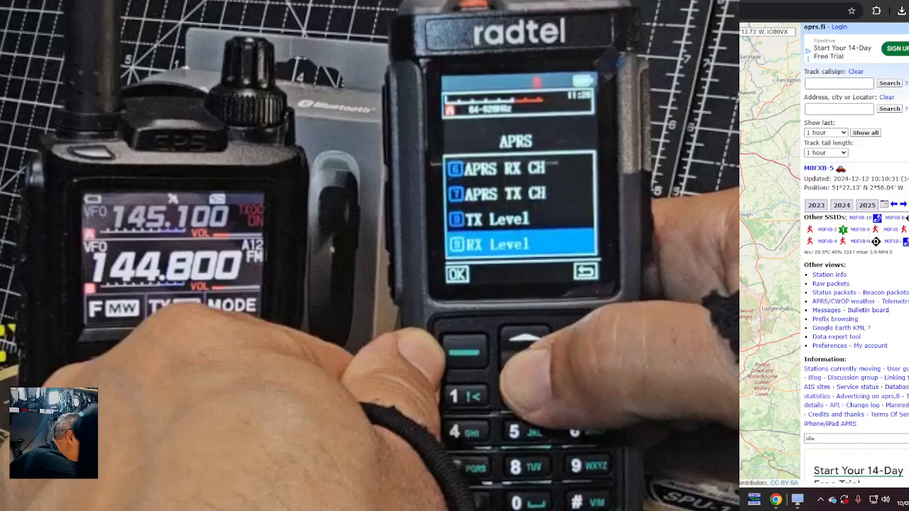
pyautogui.click(526, 362)
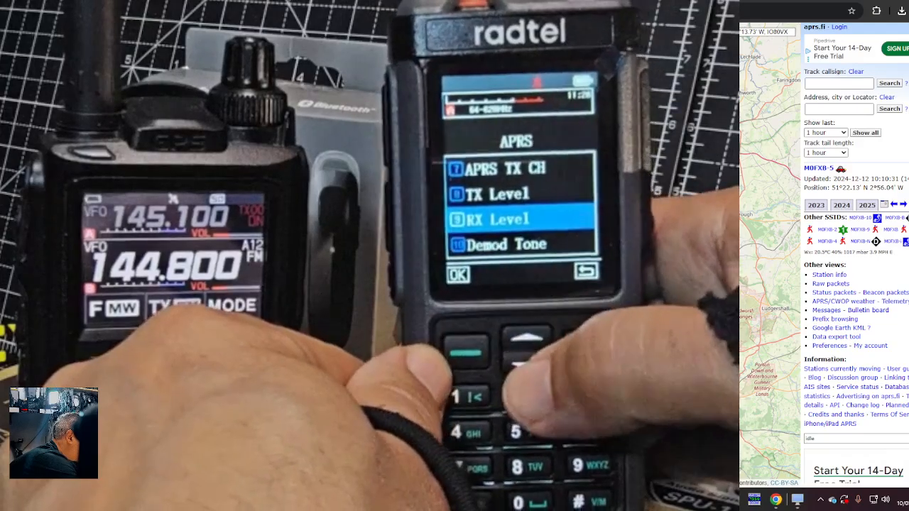
pyautogui.click(527, 343)
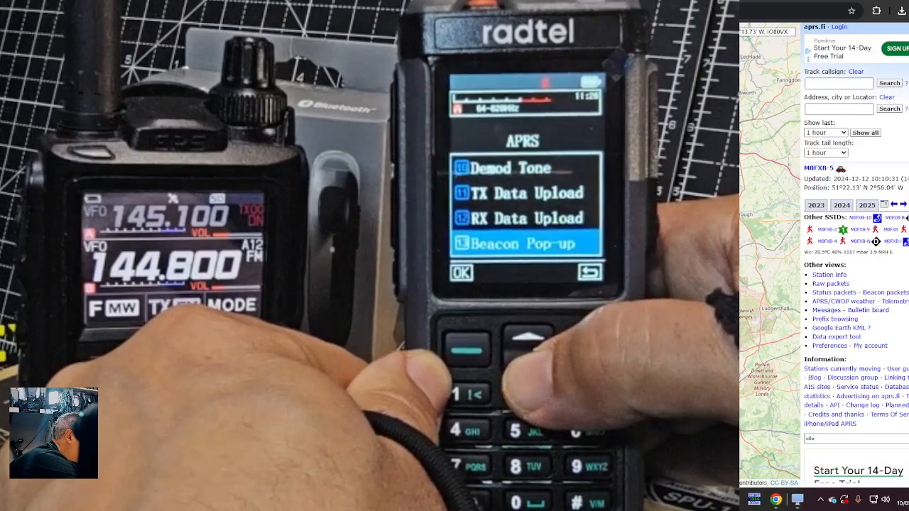
pyautogui.click(529, 338)
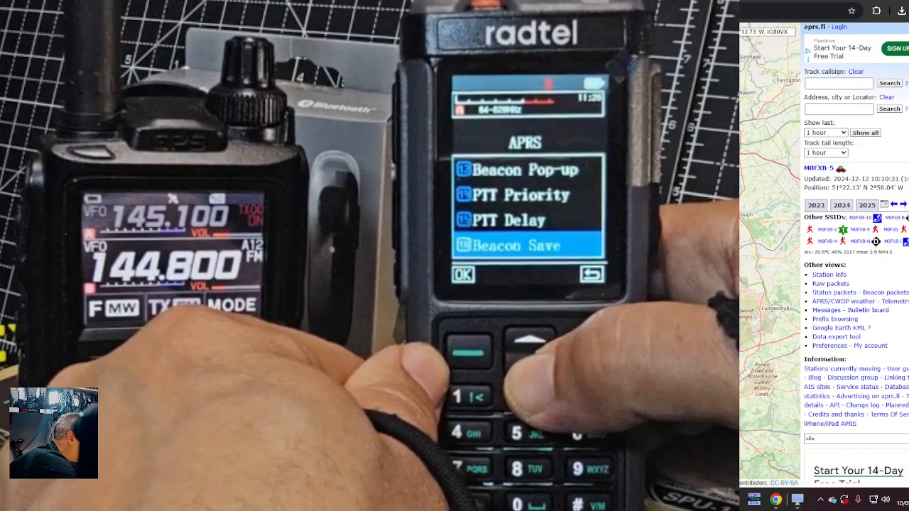
pyautogui.click(529, 341)
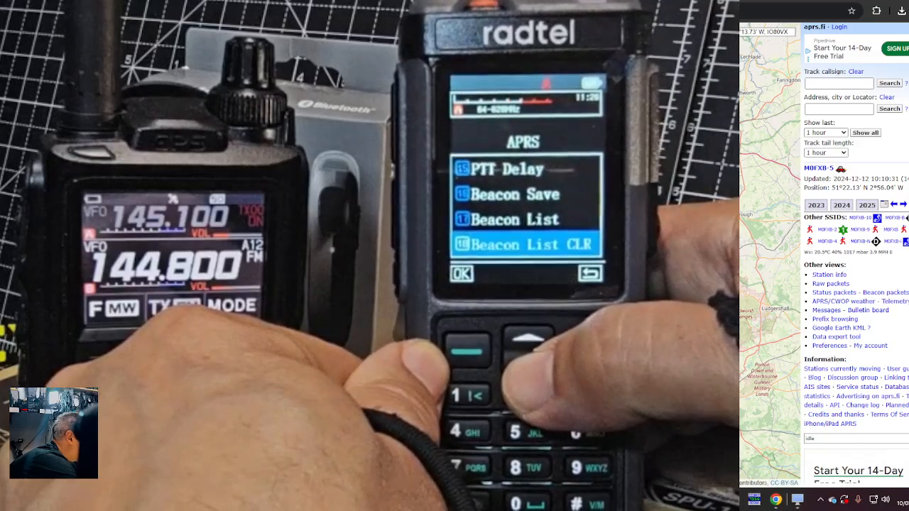
pyautogui.click(528, 342)
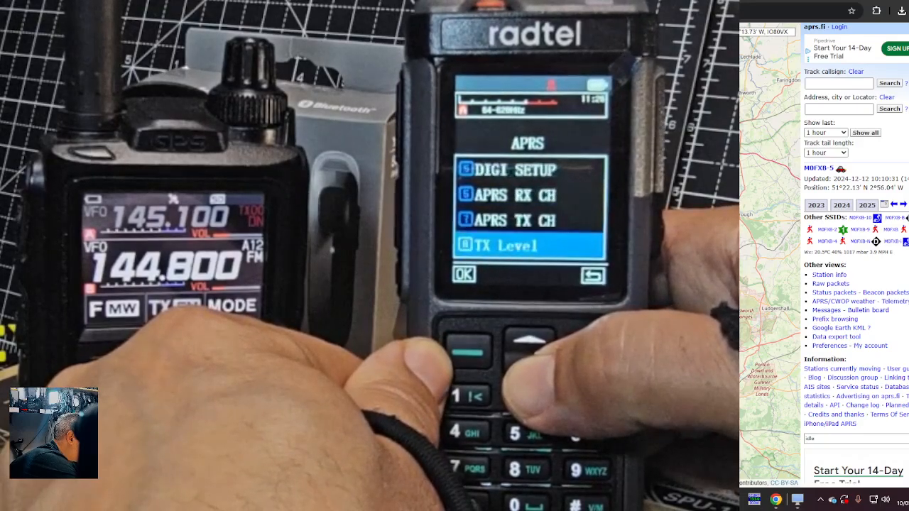
pyautogui.press('down')
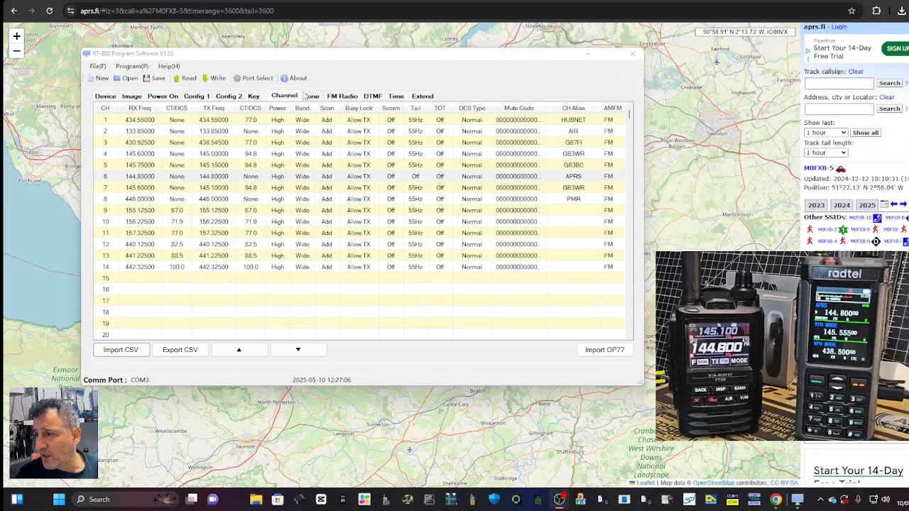
# On the Extend APRS page, set Beacon Pop-up to On and Beacon Storage to Stored All.
pyautogui.click(423, 96)
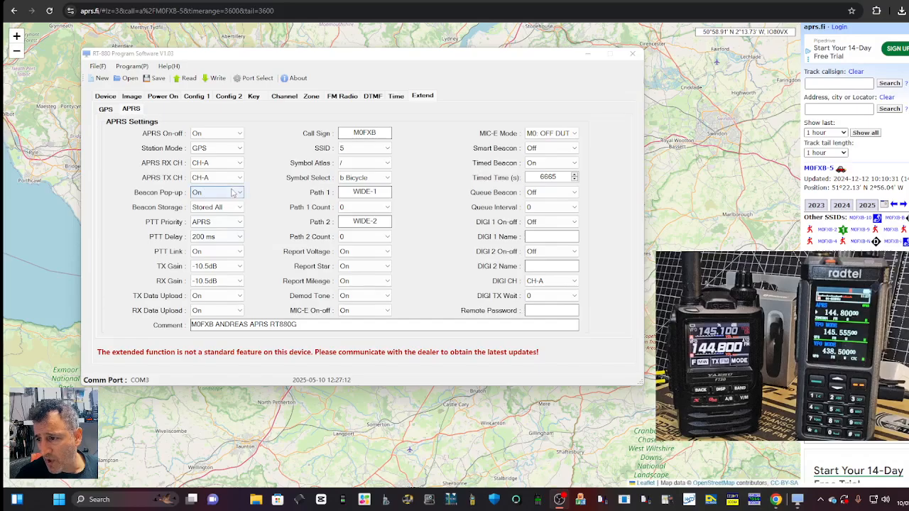
pyautogui.click(239, 192)
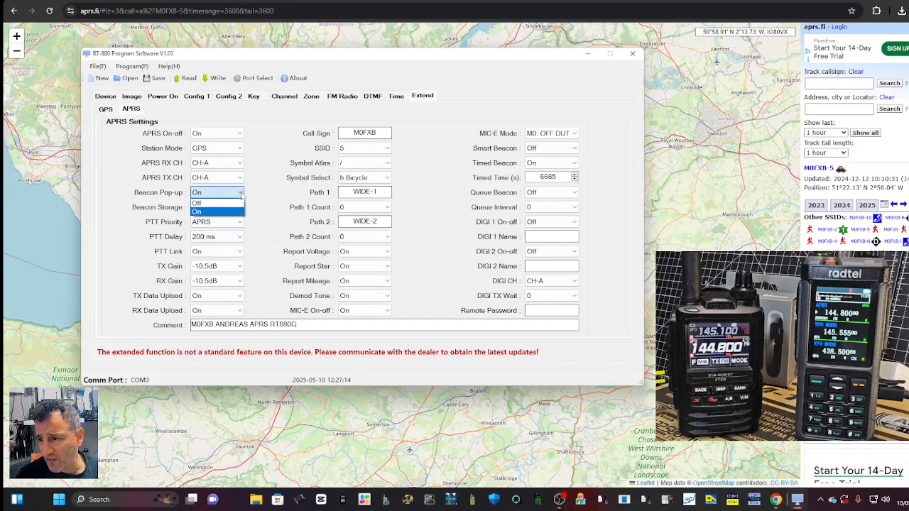
pyautogui.click(217, 206)
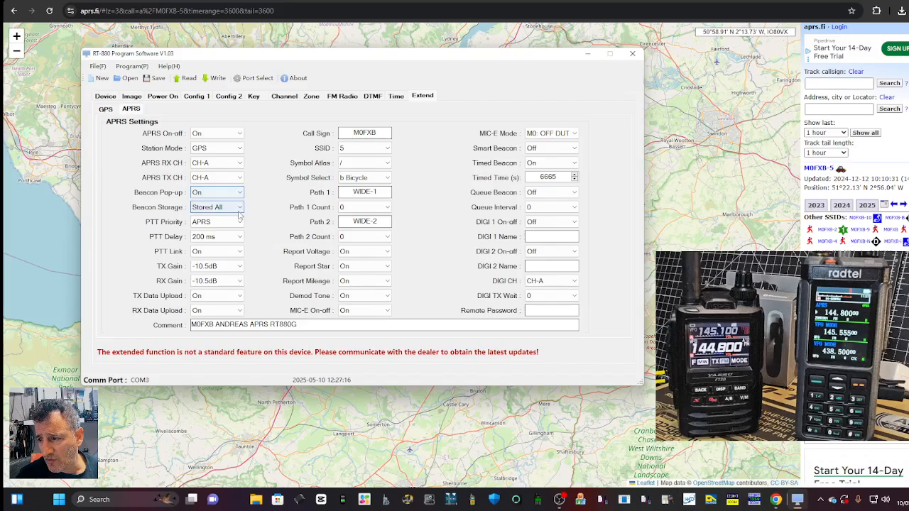
pyautogui.click(240, 206)
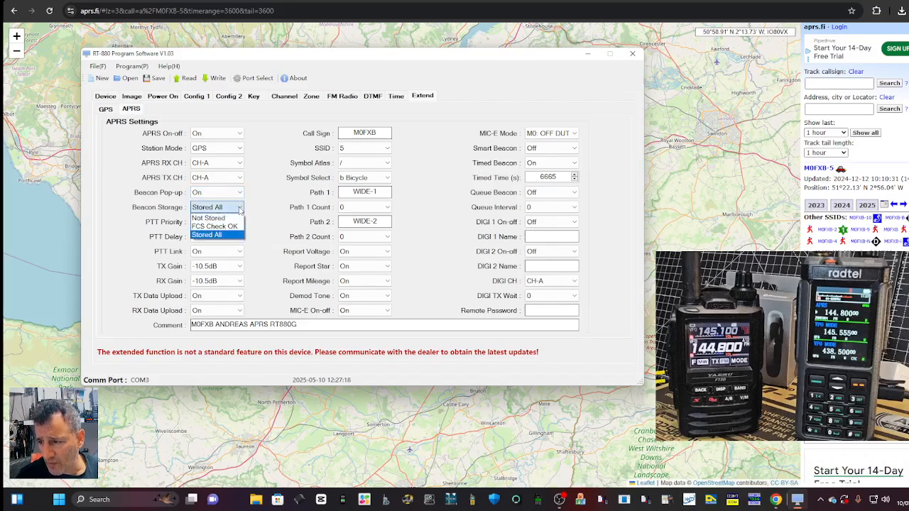
pyautogui.click(206, 207)
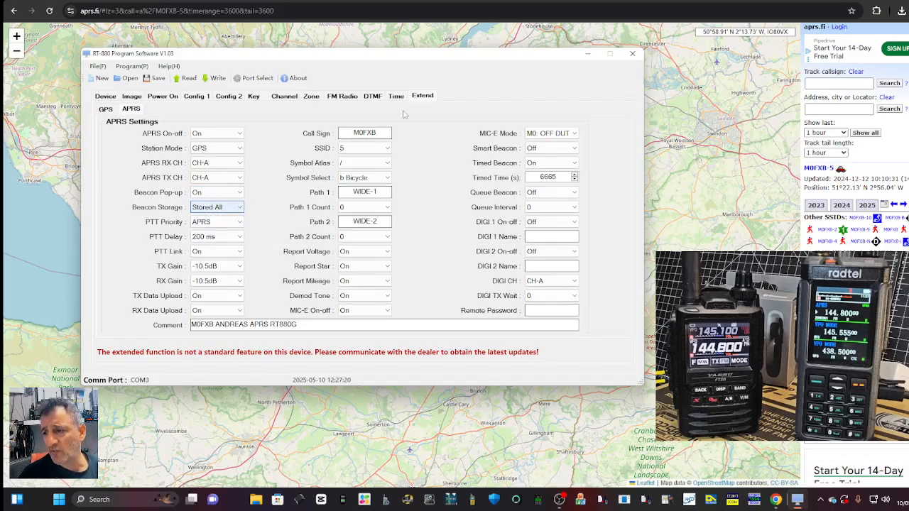